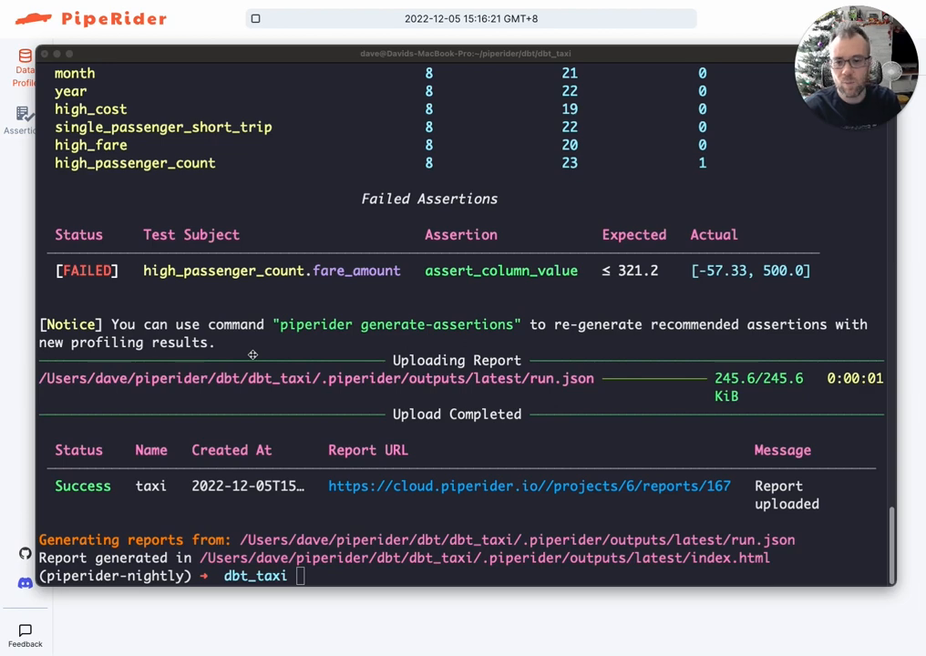
mouse_move(128, 318)
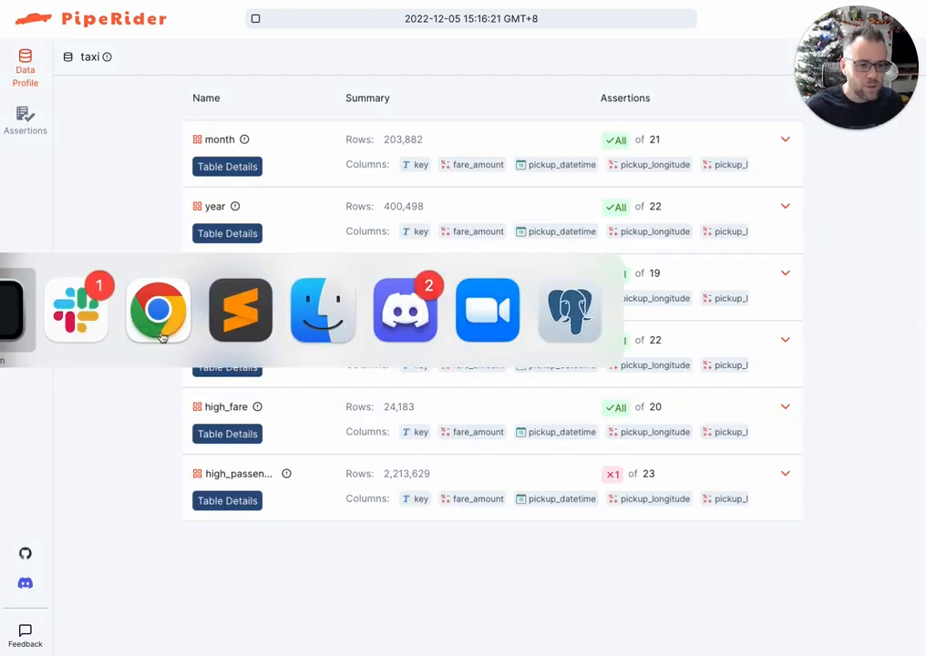
In high_fare.sql, change the where-clause fare_amount threshold from 70 to 80
click(239, 310)
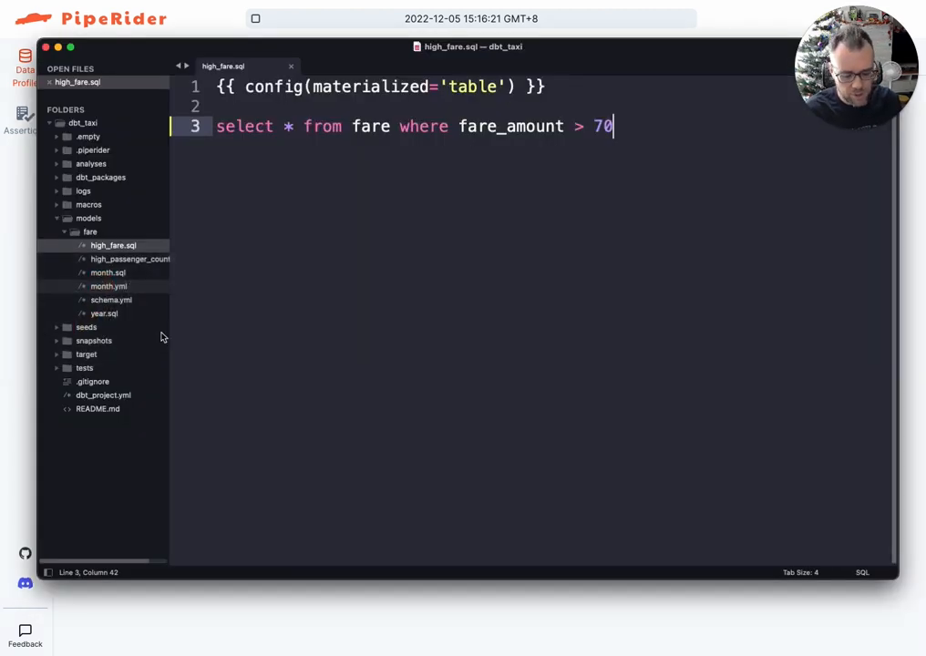
text(80)
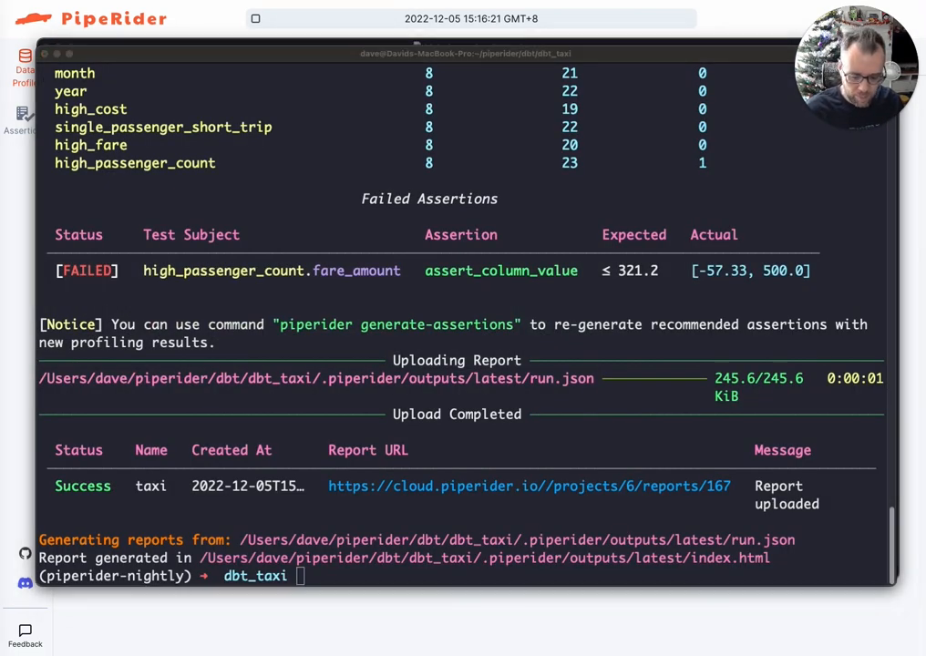
Build only modified models with dbt build --select state:modified+ --state target, then enter piperider run --dbt-state target
text(dbt build --select state:modified+ --state target)
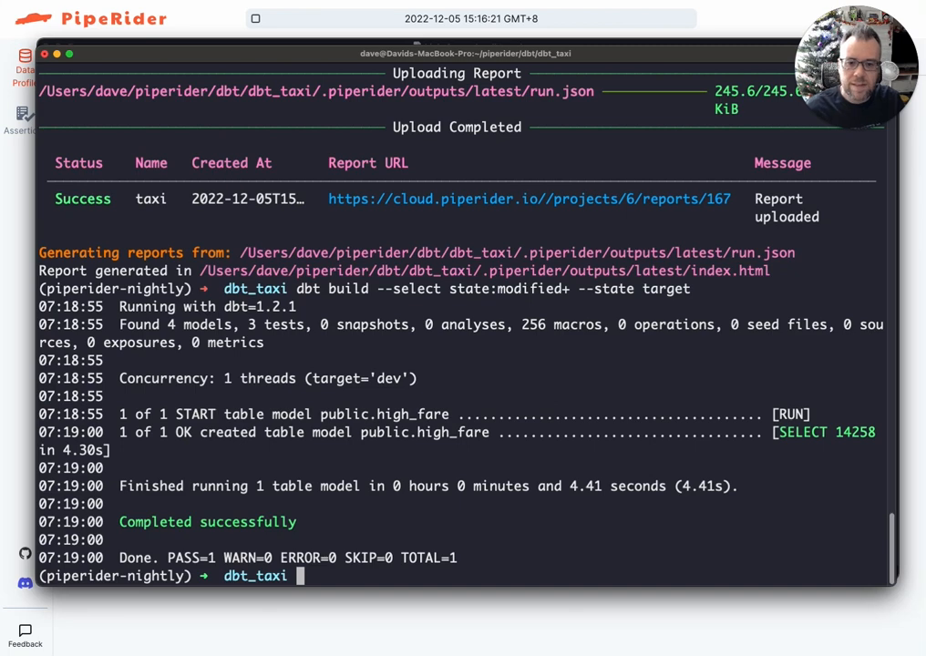
text(piperider run --dbt-state target)
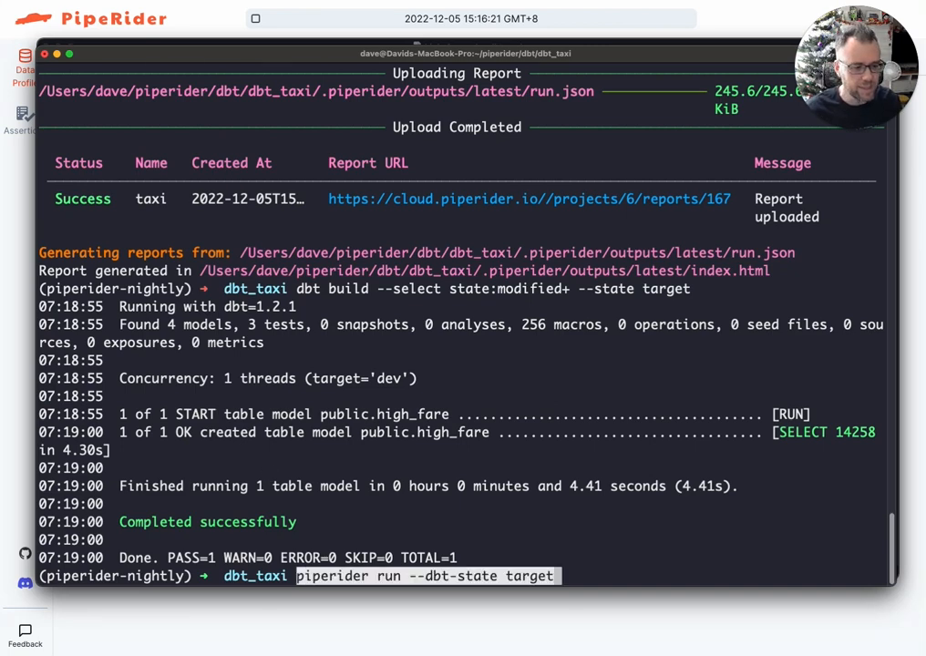
Profile the rebuilt high_fare model with piperider run, passing all 20 tests
key(Return)
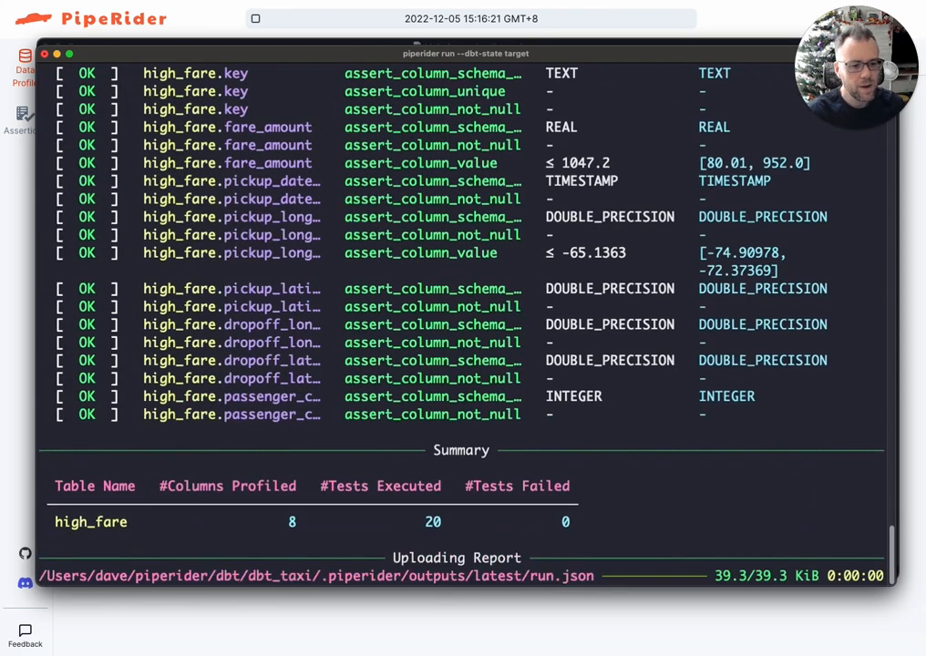
scroll(down, 3)
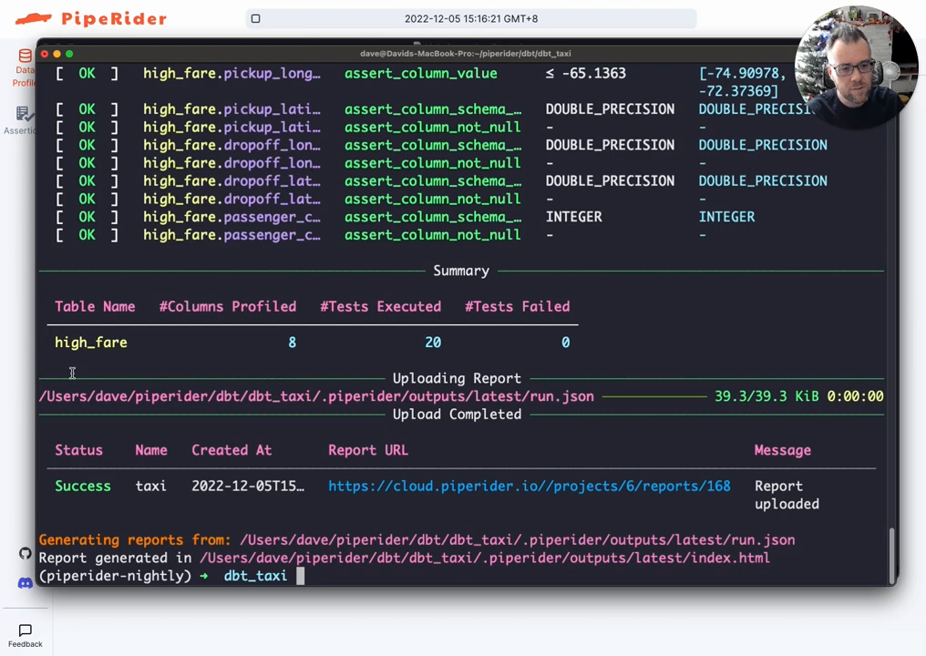
mouse_move(108, 385)
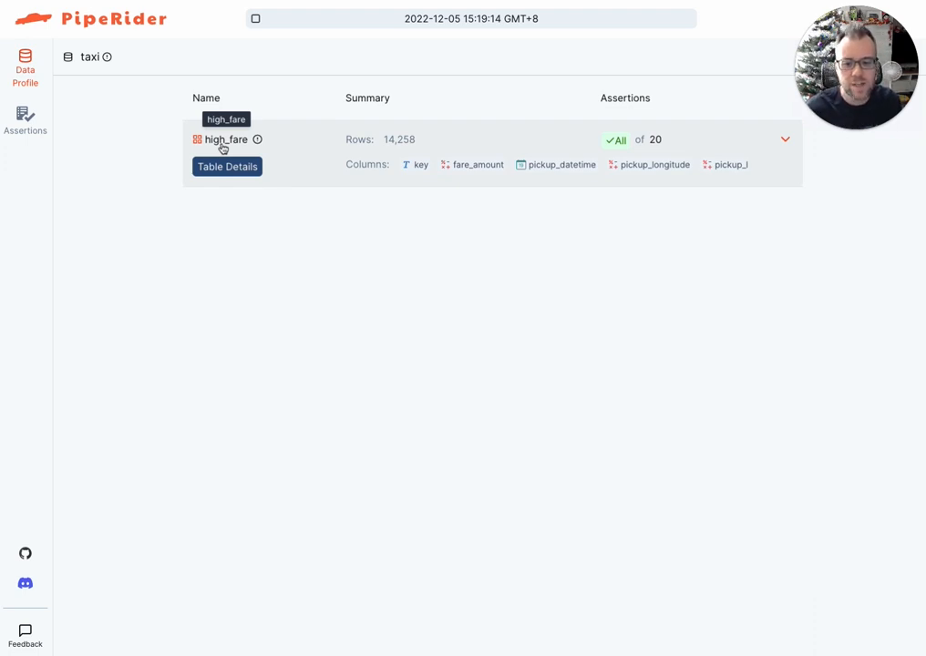
mouse_move(227, 167)
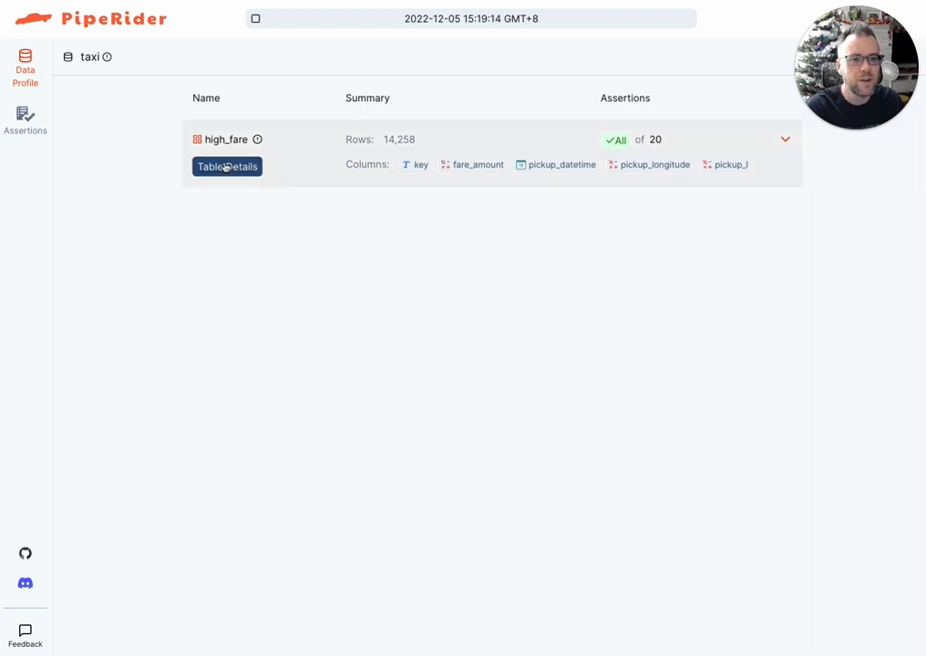
click(227, 166)
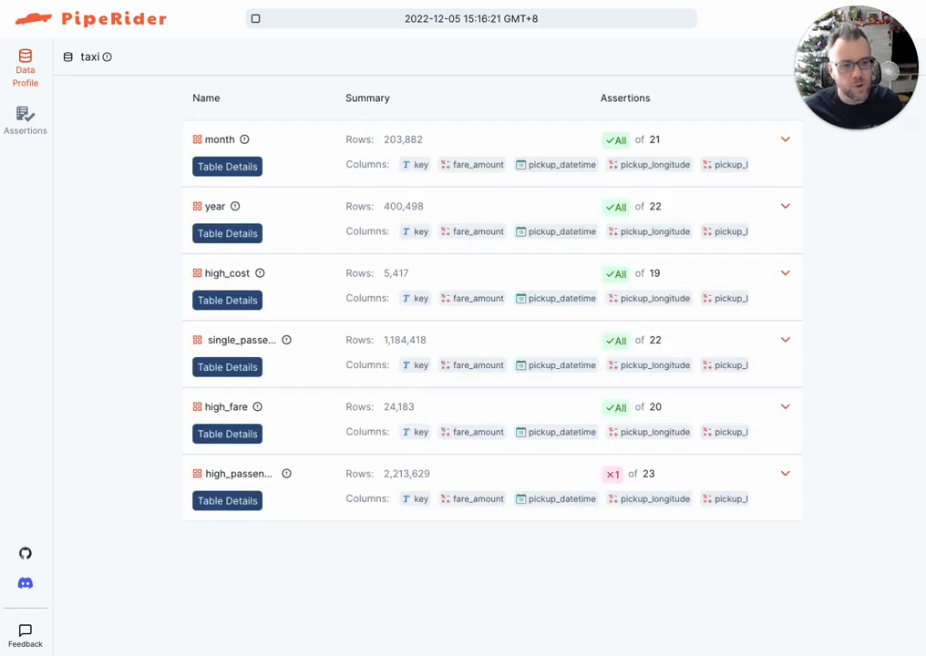
mouse_move(53, 405)
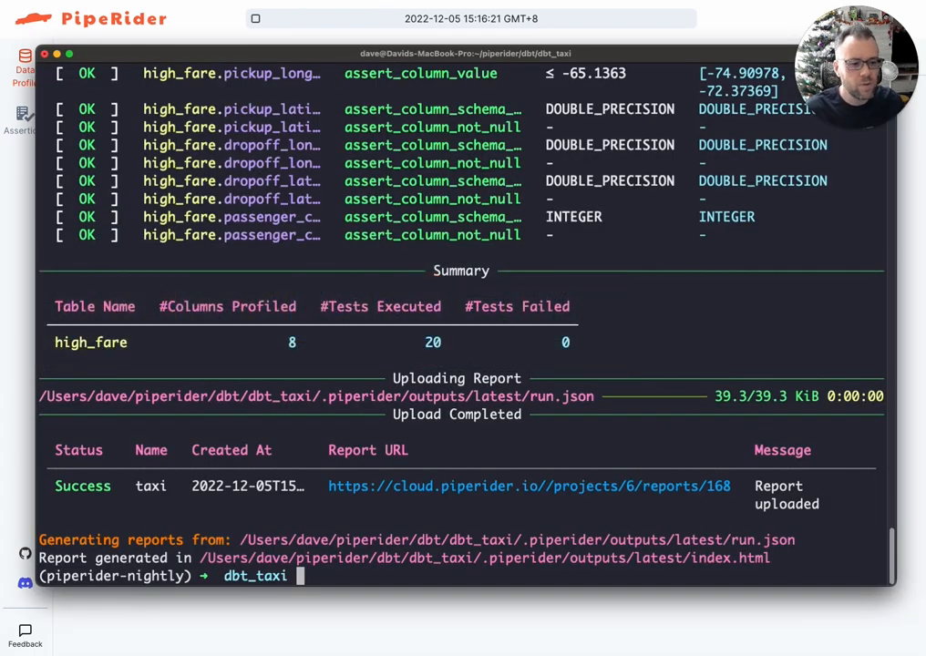
Generate a comparison of the last two reports with piperider compare-reports
text(piperider c)
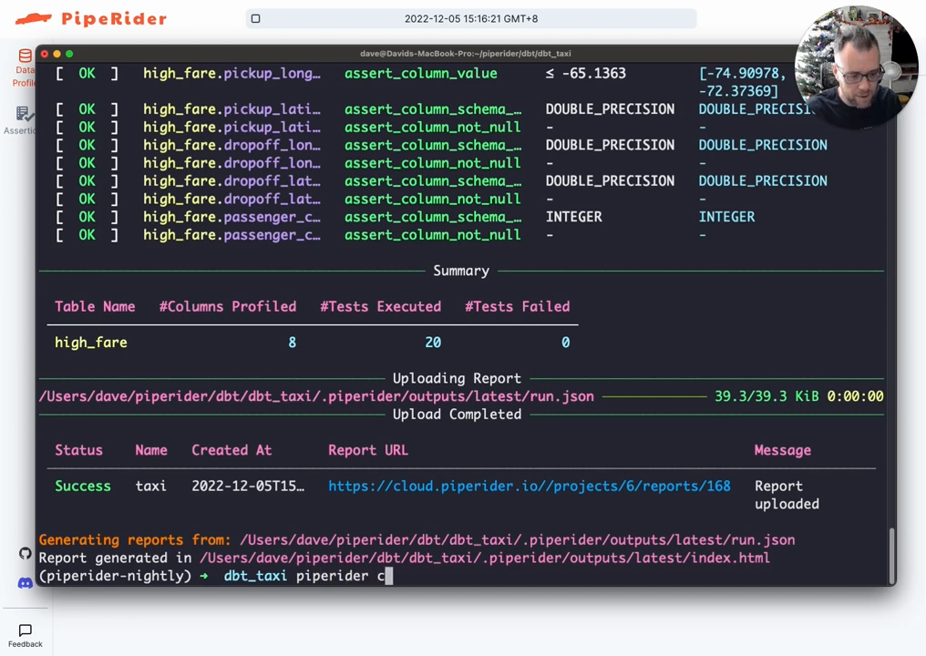
text(ompare-reports --last --tables-from target-only)
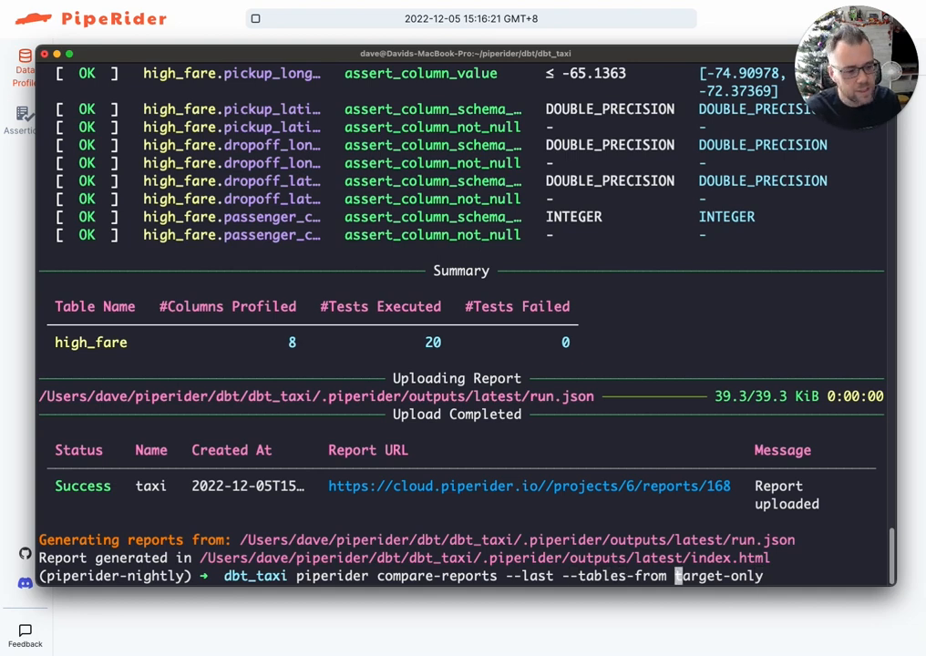
key(Return)
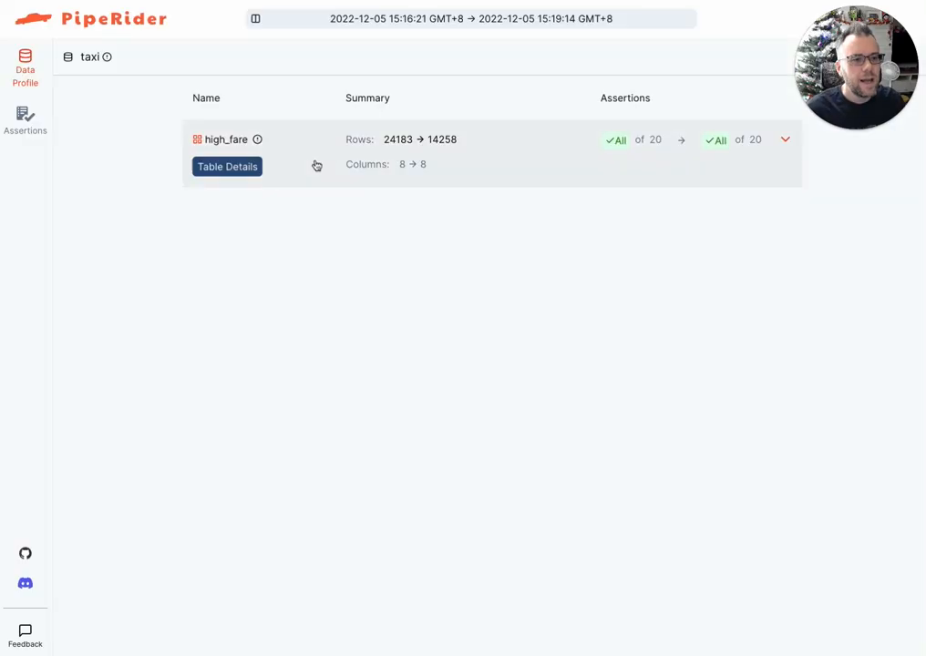
Show high_fare's base versus target fare_amount statistics in the comparison report
click(784, 139)
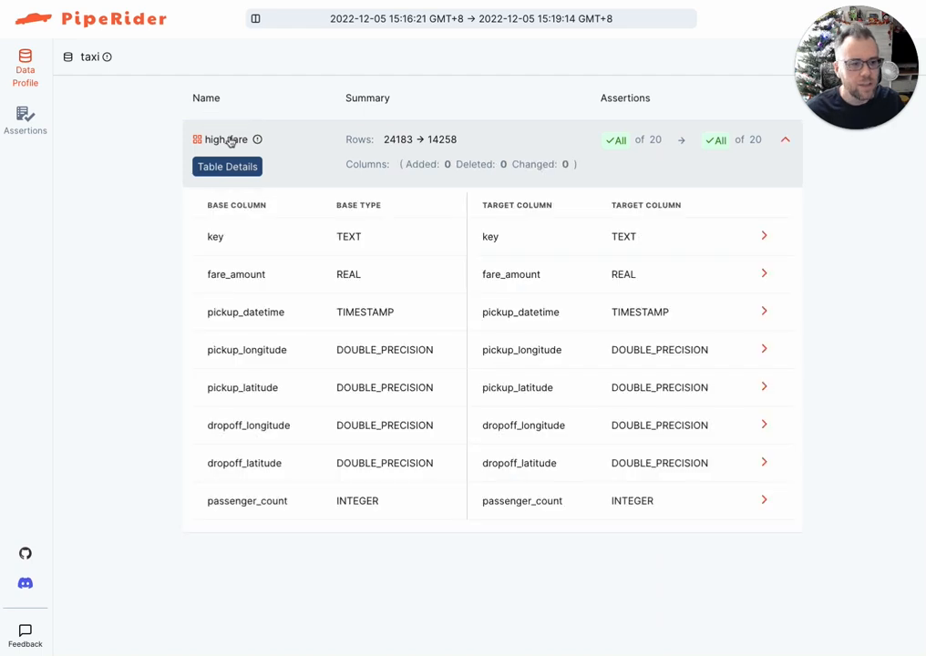
mouse_move(567, 200)
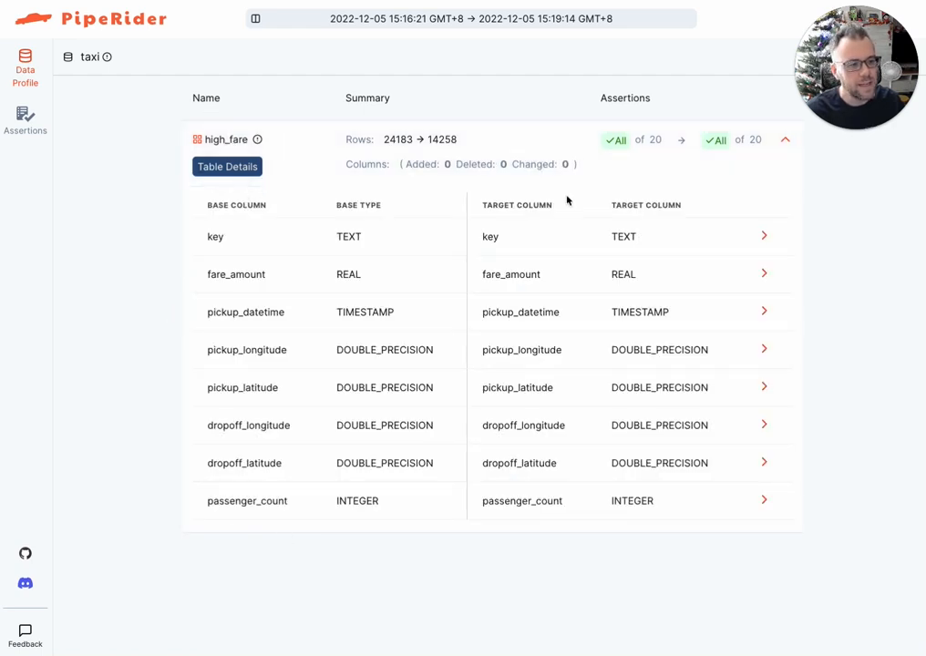
click(227, 166)
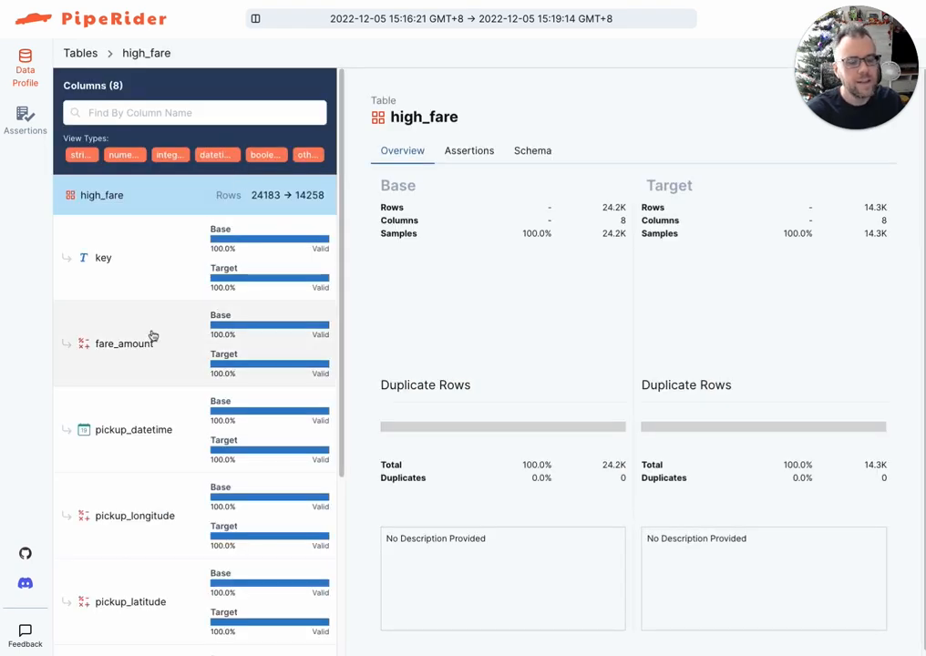
click(124, 344)
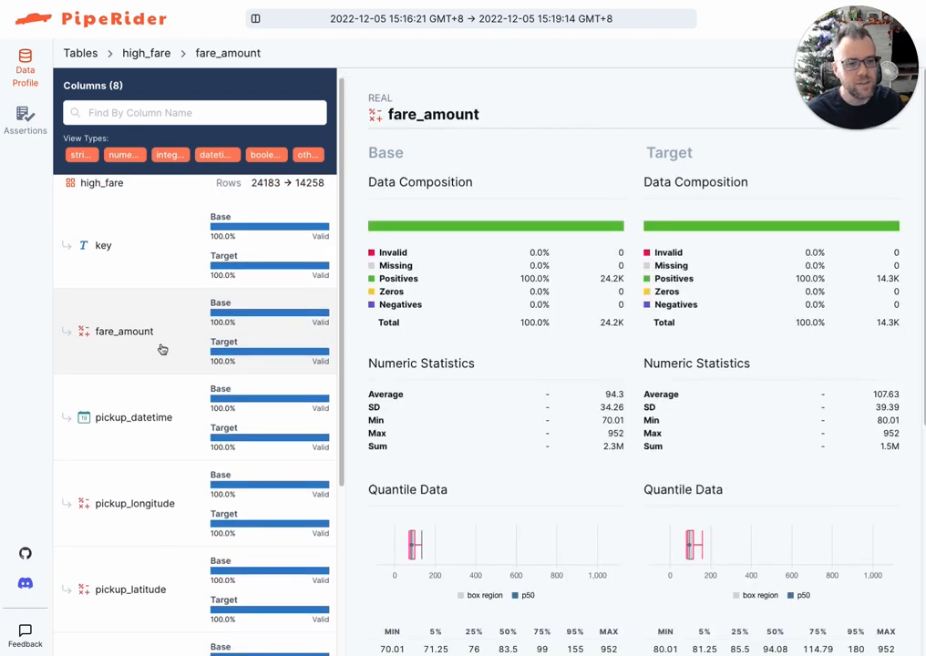